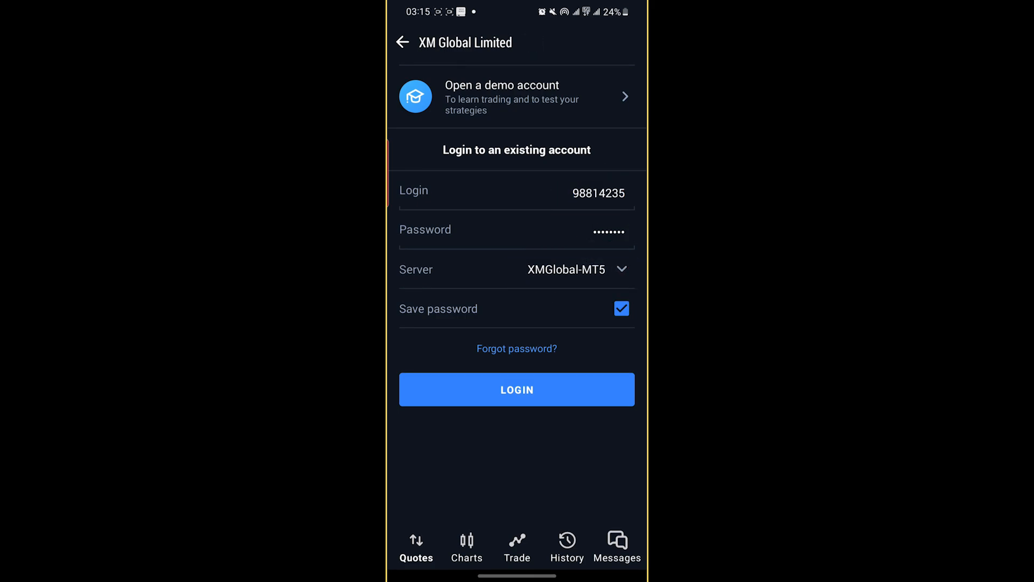
pyautogui.click(517, 389)
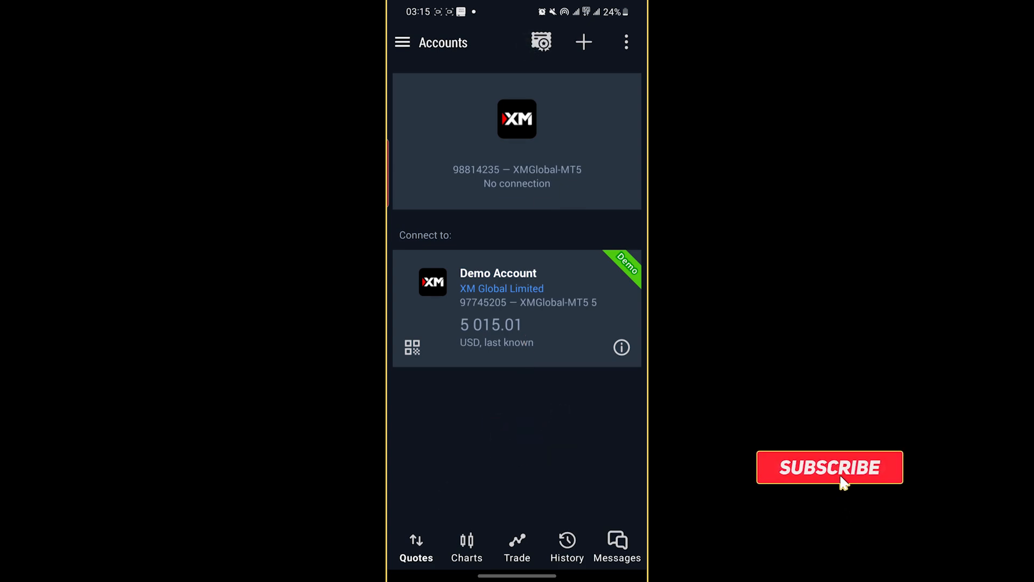
pyautogui.click(830, 467)
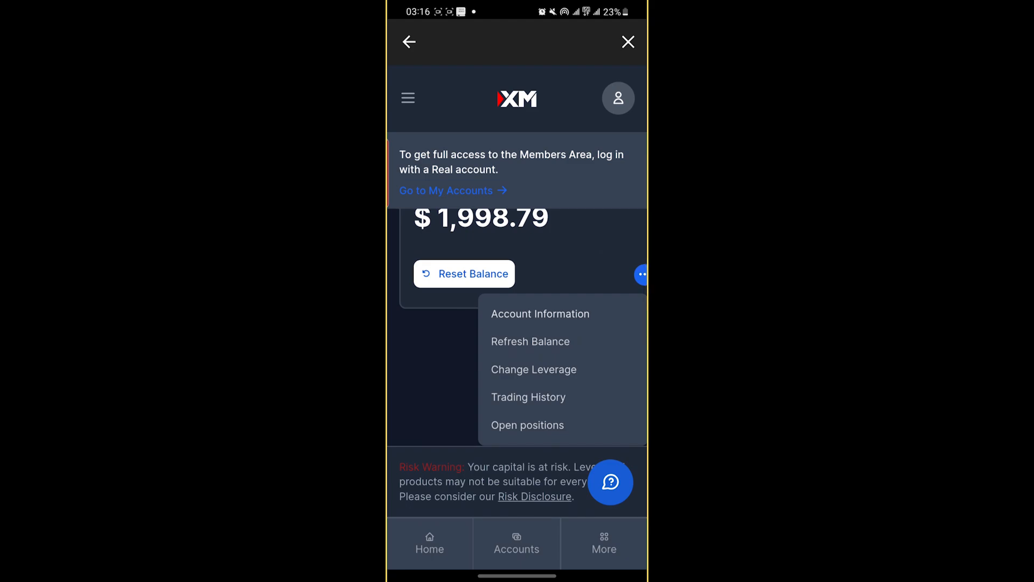
pyautogui.click(540, 314)
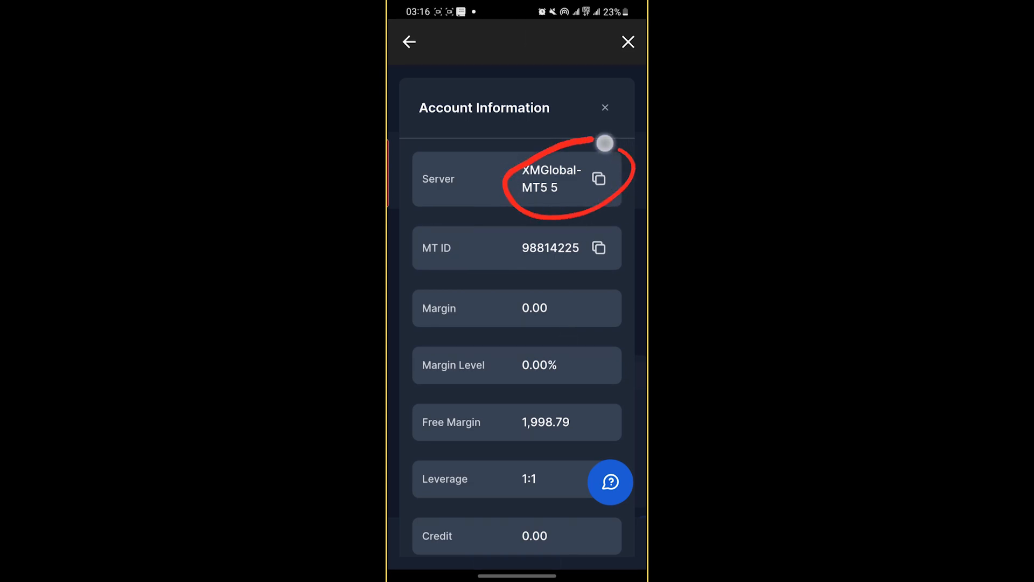
pyautogui.moveTo(605, 142); pyautogui.dragTo(607, 276)
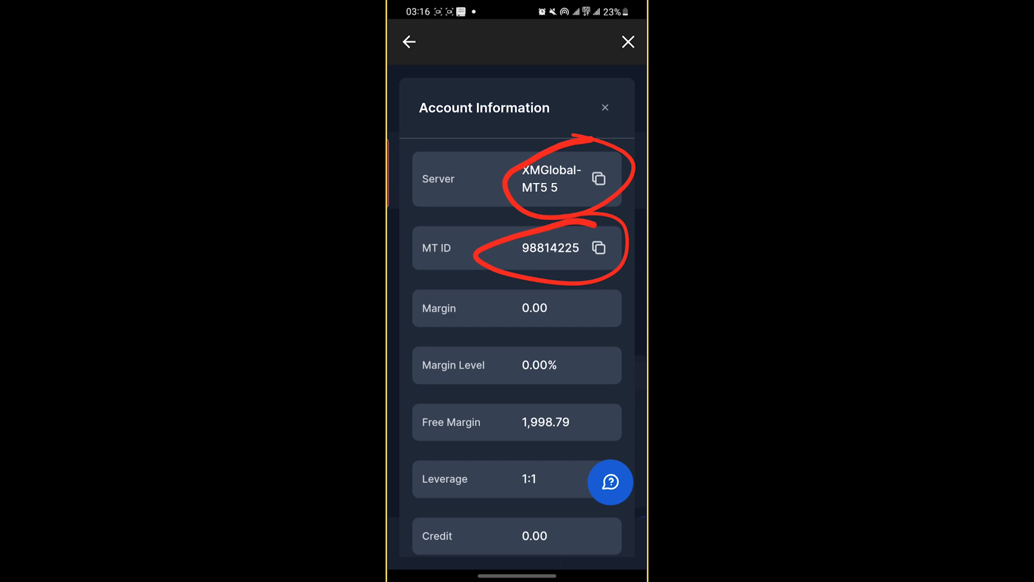
pyautogui.moveTo(545, 293); pyautogui.dragTo(528, 449)
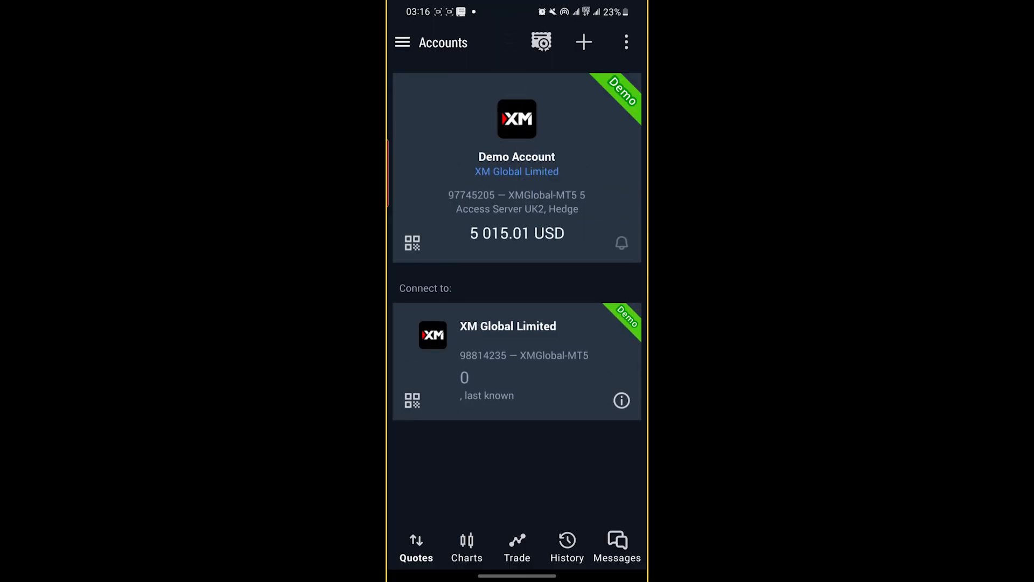
pyautogui.click(583, 42)
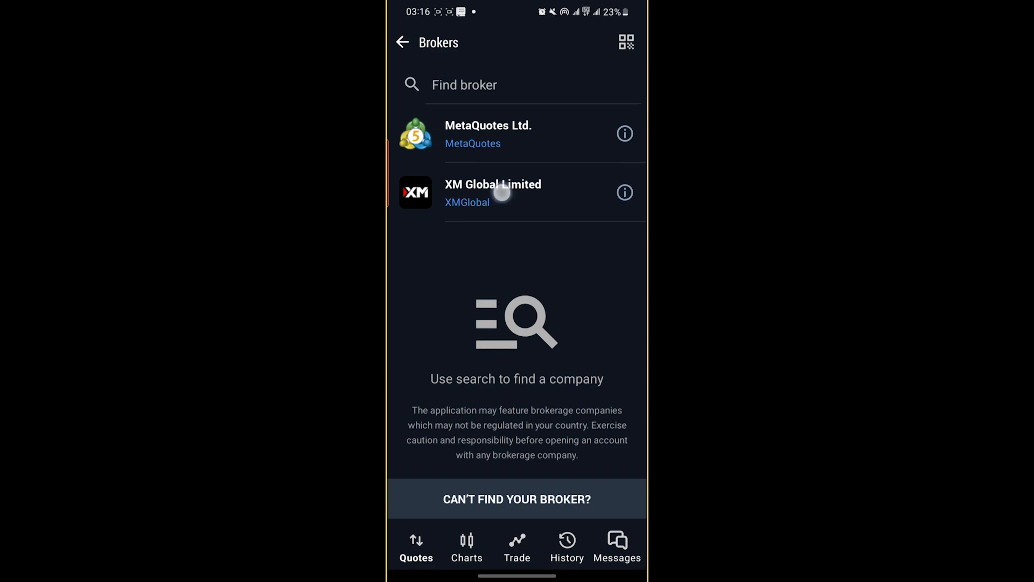
pyautogui.click(493, 191)
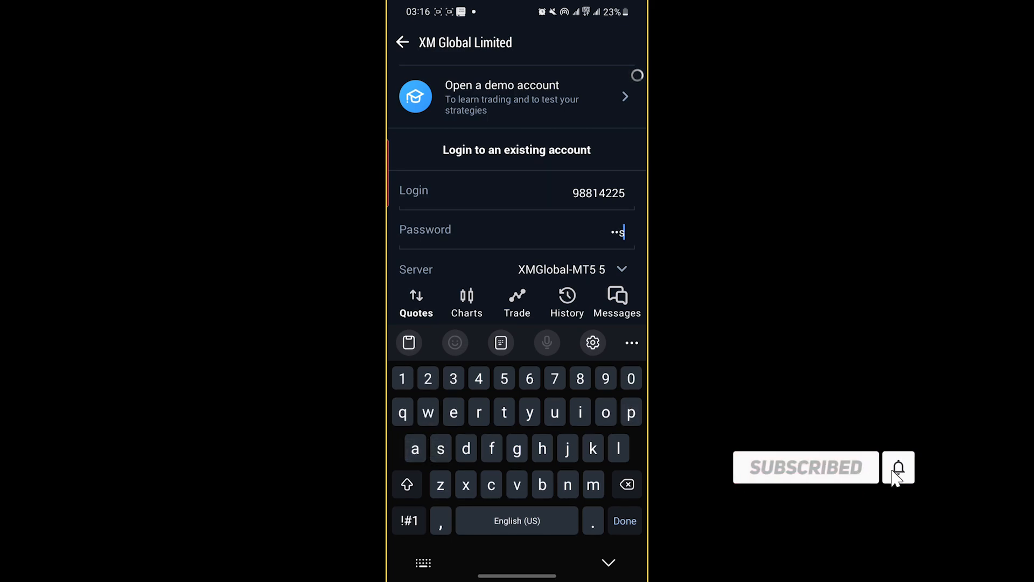
pyautogui.write('d')
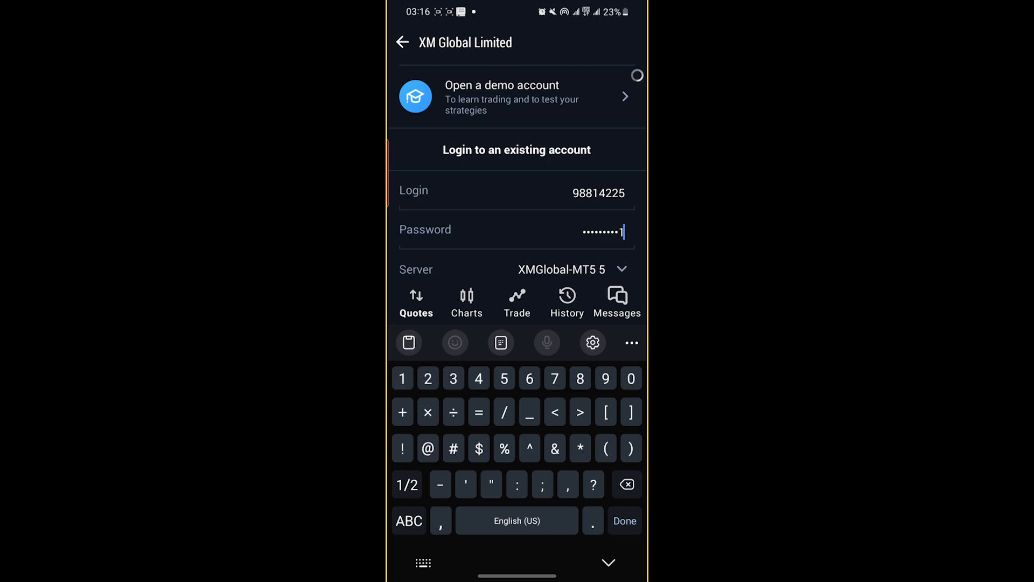
pyautogui.click(623, 521)
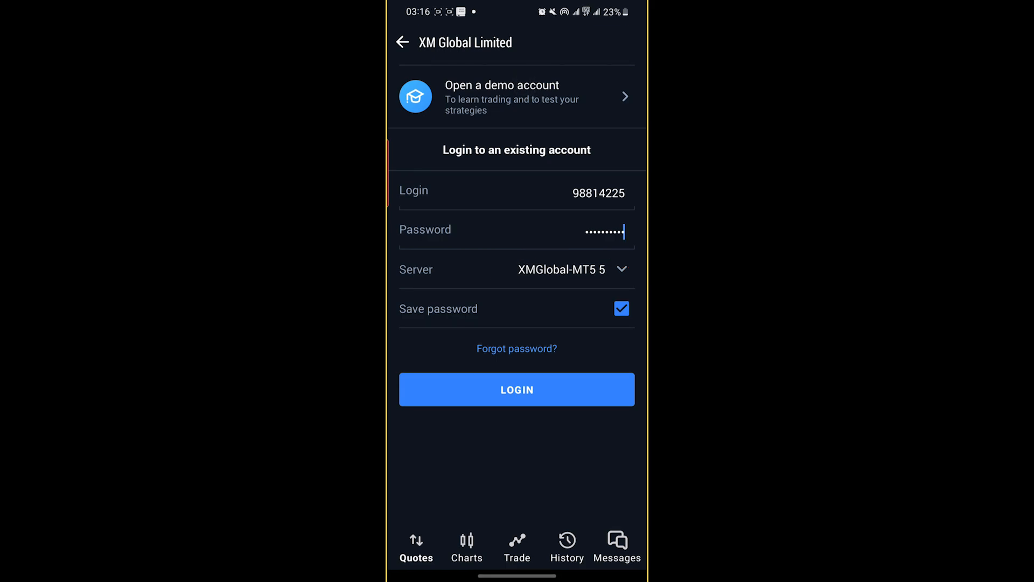
pyautogui.click(516, 389)
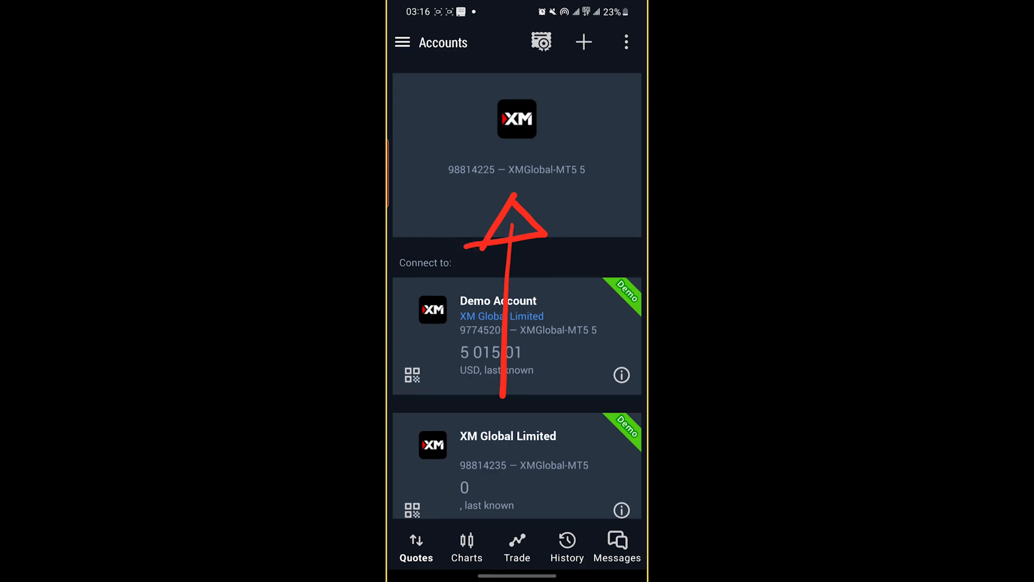
pyautogui.click(517, 119)
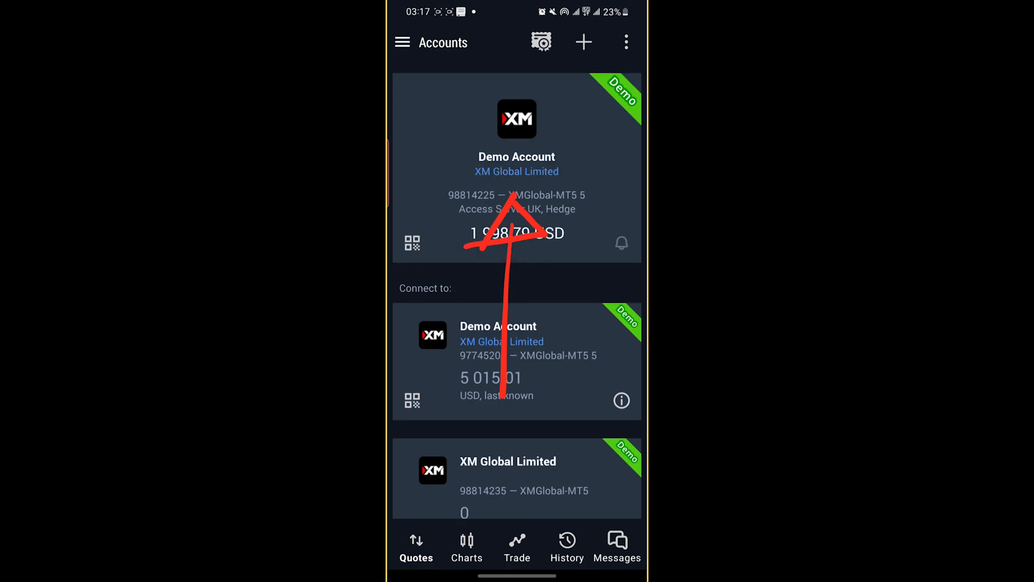